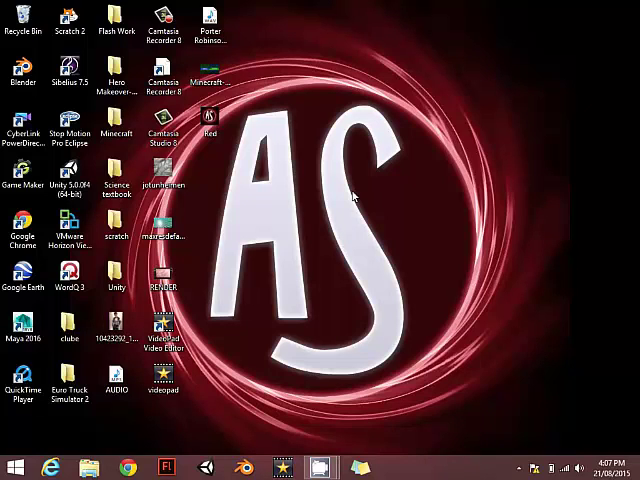
mouse_move(352, 184)
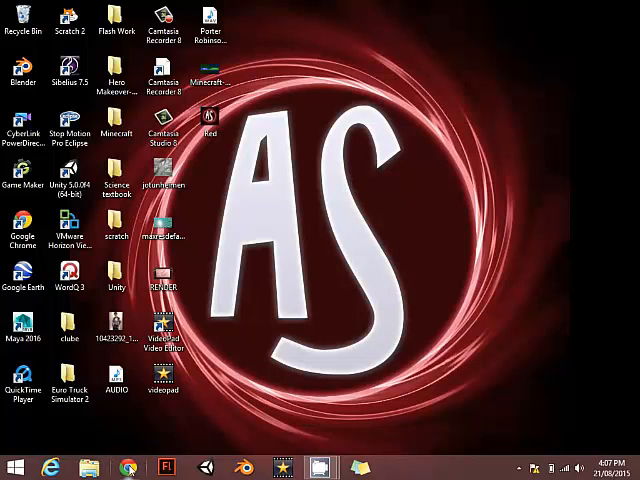
Launch Google Chrome from the Windows taskbar
left_click(128, 464)
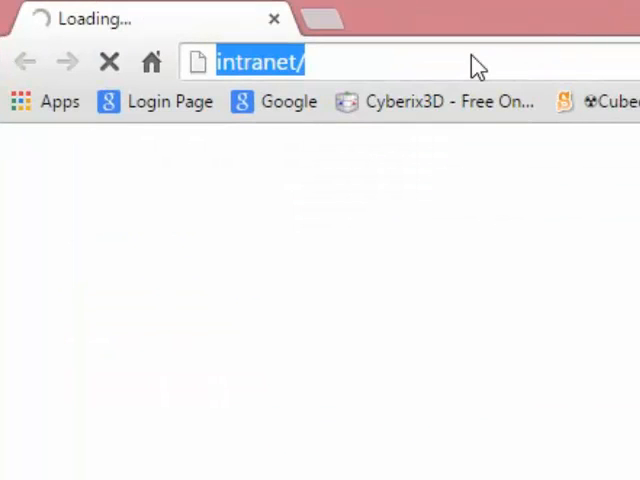
Go to google.com and search for 'amp font viewer' via the suggestion
type("https://www.google.com")
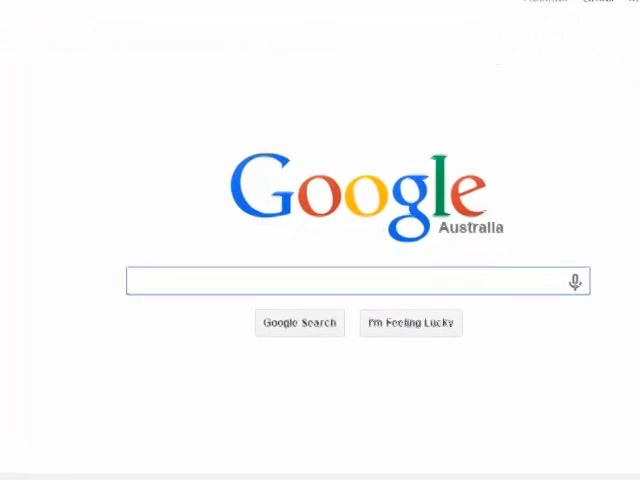
type("am")
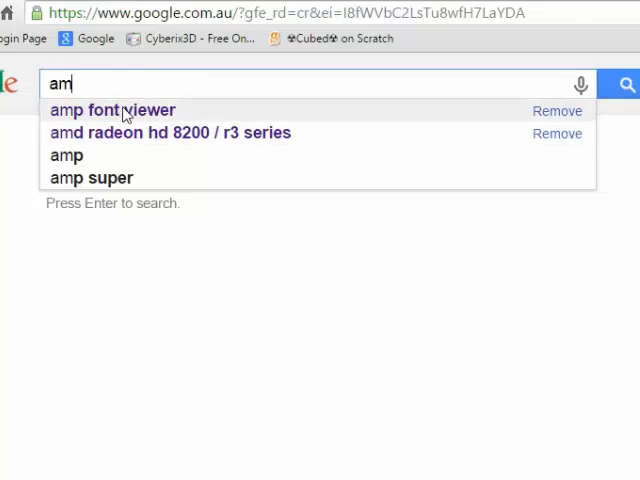
left_click(112, 110)
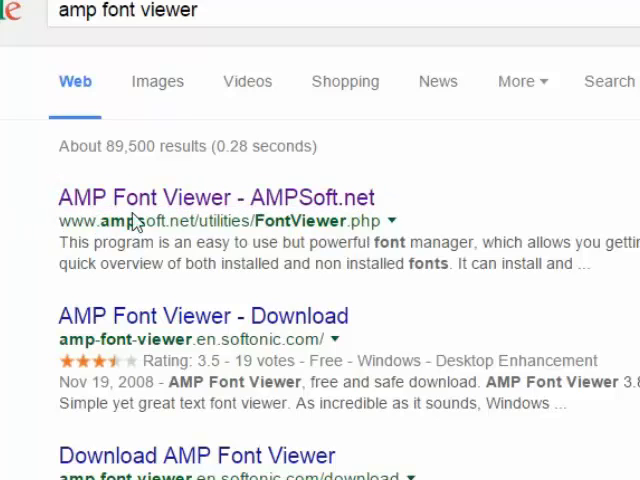
mouse_move(178, 204)
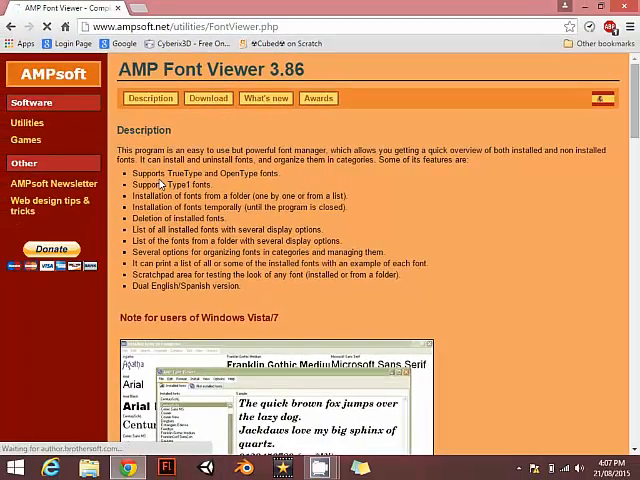
Download AMP Font Viewer as a ZIP file from its AMPsoft.net download options
scroll("down", 3)
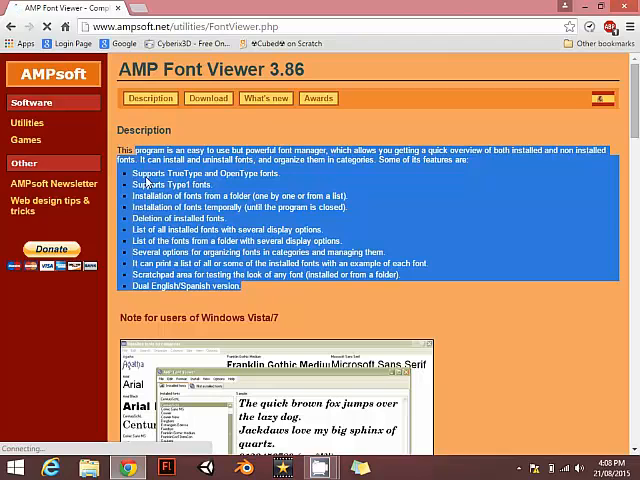
left_click(258, 208)
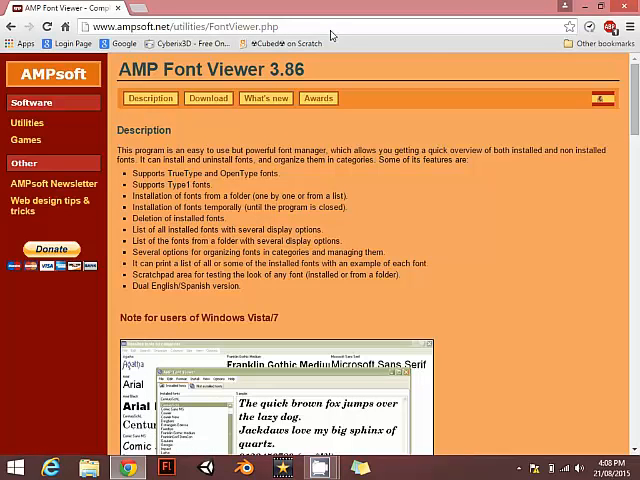
left_click(208, 98)
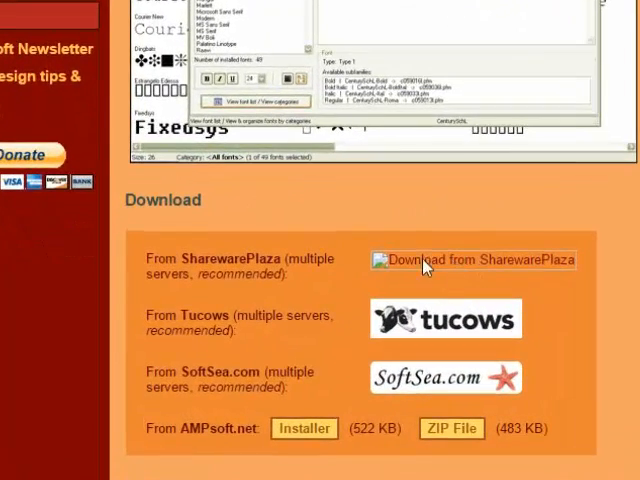
mouse_move(420, 380)
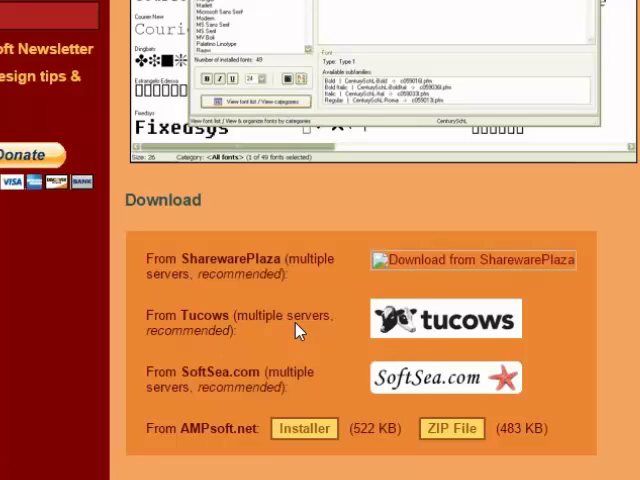
scroll("down", 3)
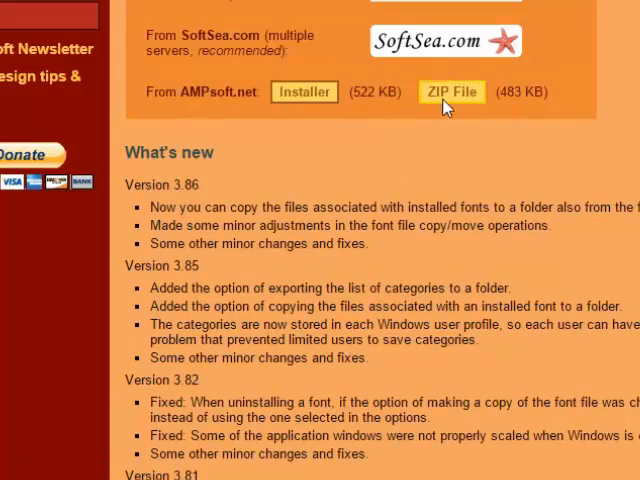
left_click(452, 92)
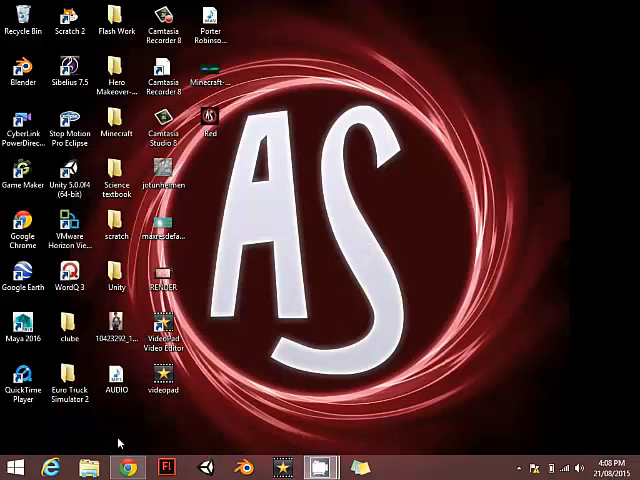
Create a new Font viewer folder on the desktop and open it with the extracted files
left_click(126, 464)
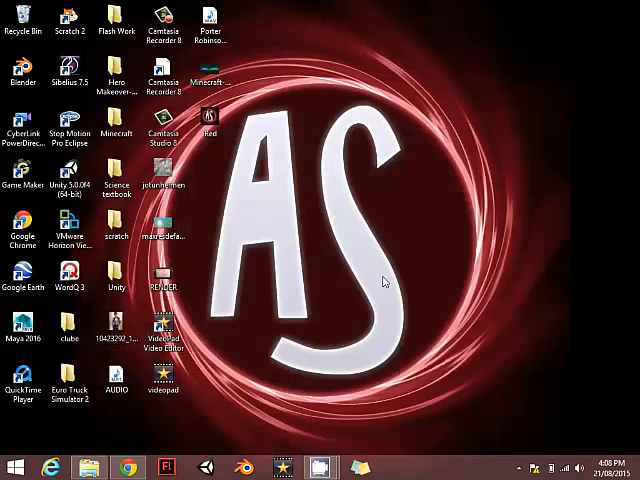
right_click(384, 280)
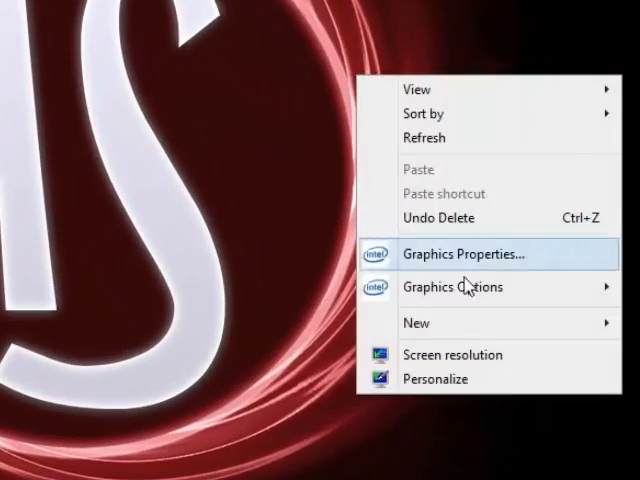
left_click(416, 322)
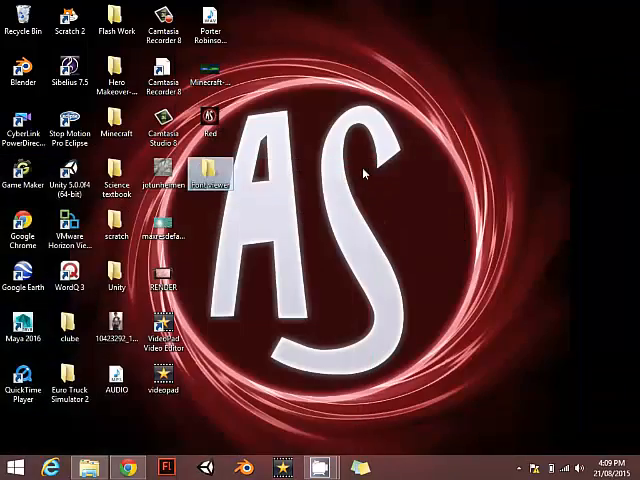
double_click(208, 170)
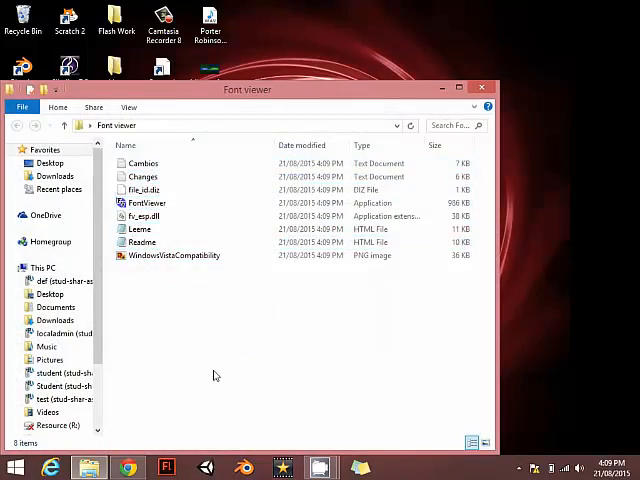
mouse_move(514, 92)
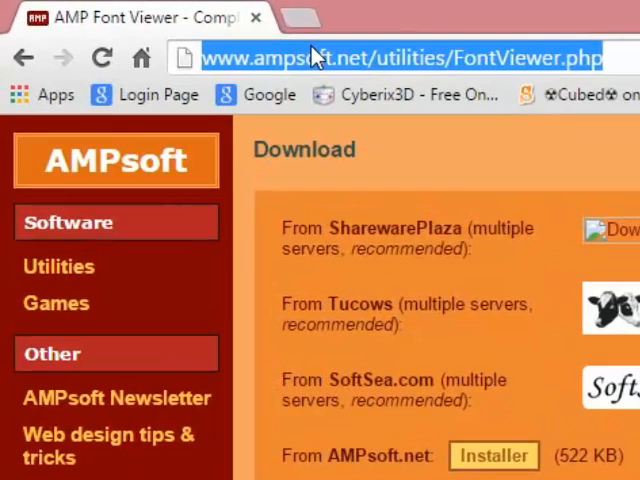
Go to dafont.com and browse into the Cartoon fonts category
type("da")
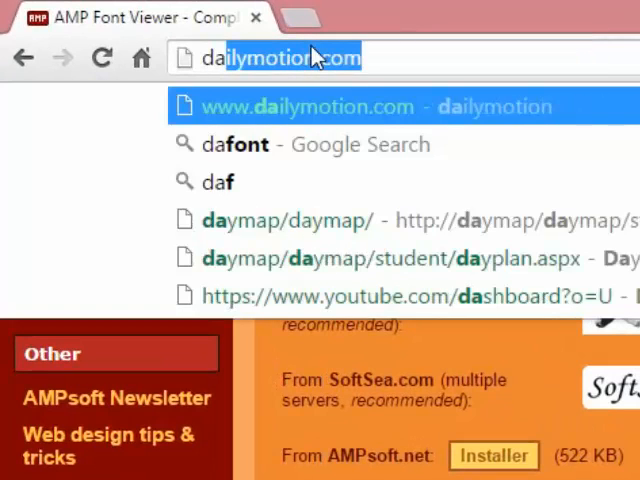
type("dafont.com")
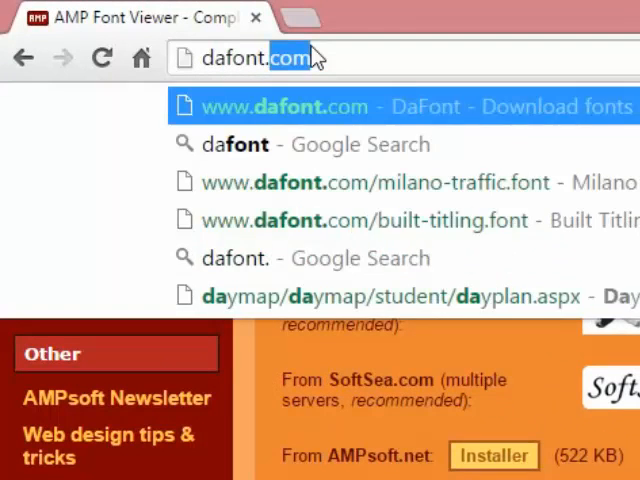
left_click(284, 106)
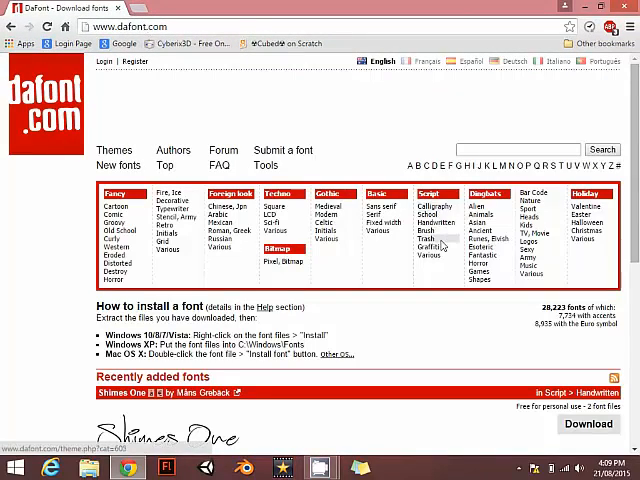
scroll("down", 3)
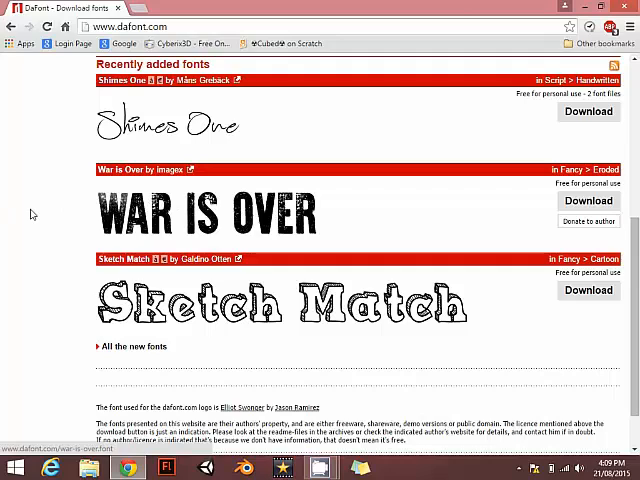
scroll("down", 3)
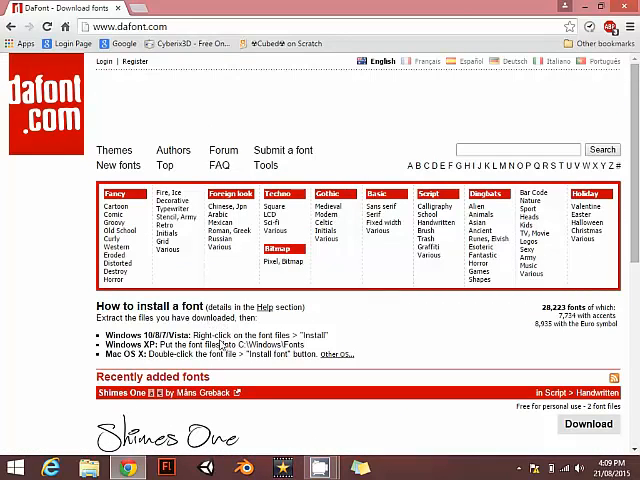
scroll("down", 3)
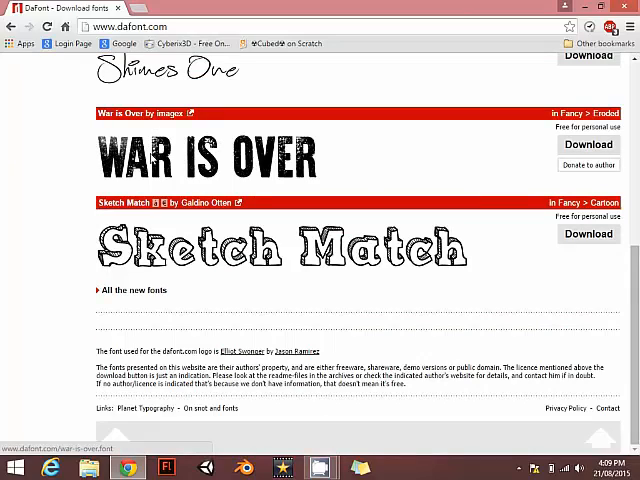
scroll("up", 3)
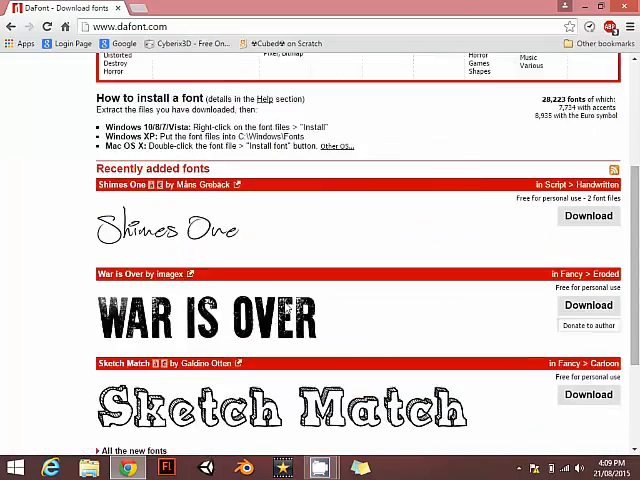
scroll("down", 3)
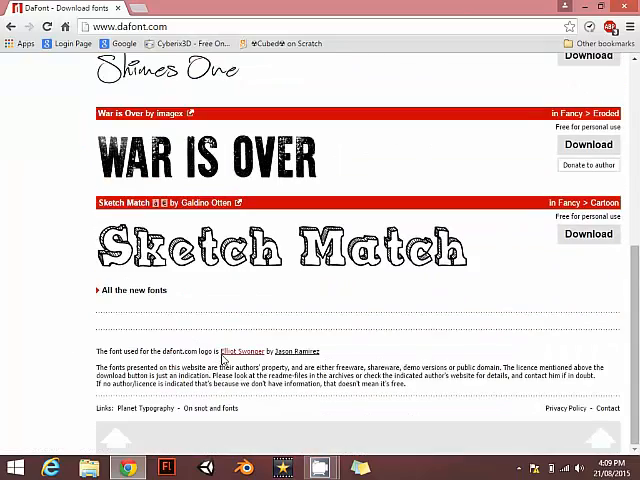
scroll("up", 3)
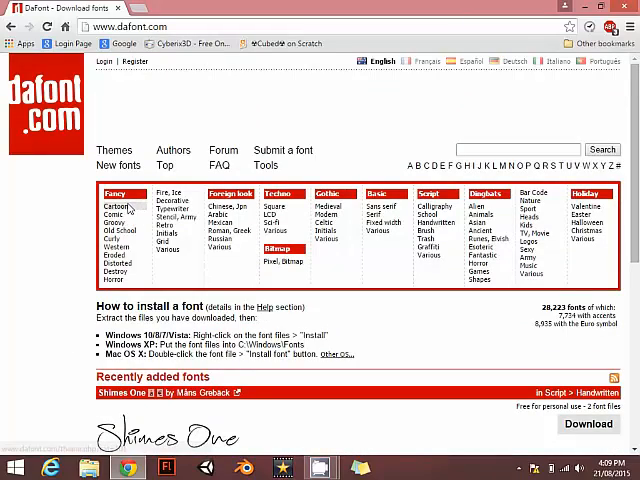
left_click(112, 208)
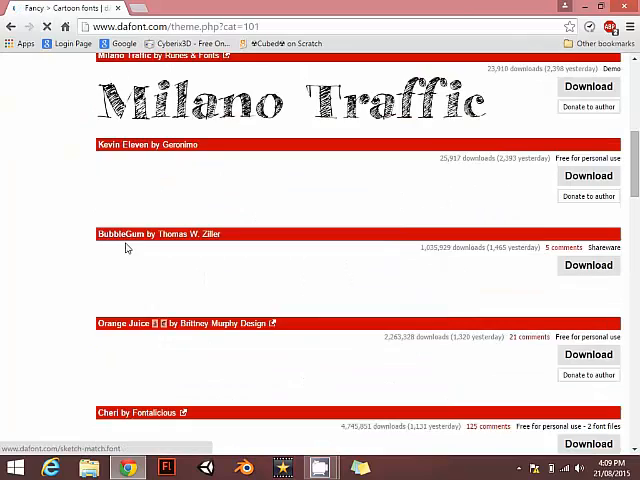
Download the Angry Birds font from its own DaFont page
scroll("down", 3)
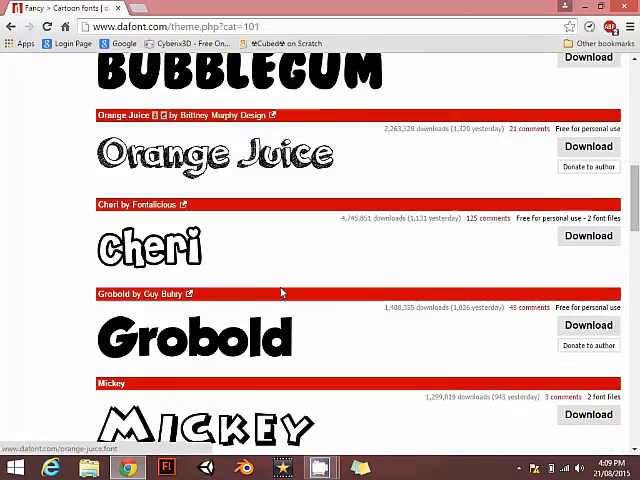
scroll("down", 3)
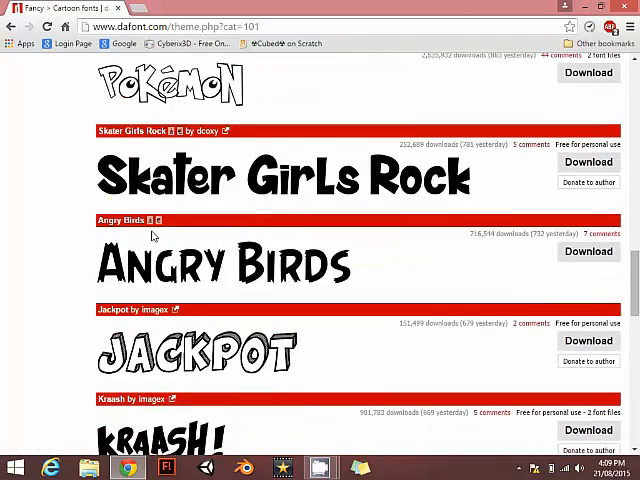
left_click(124, 220)
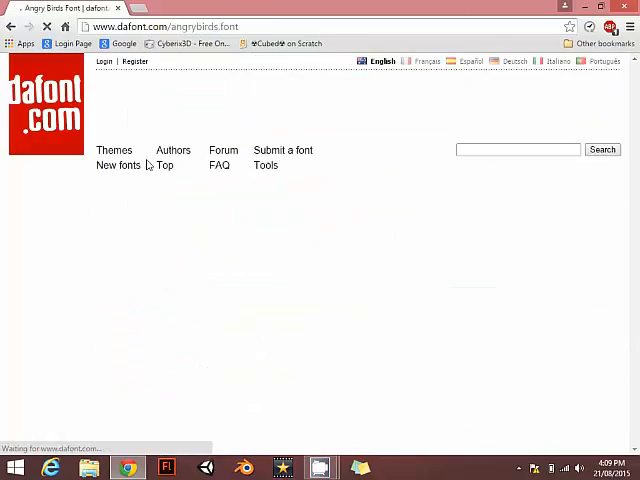
scroll("down", 3)
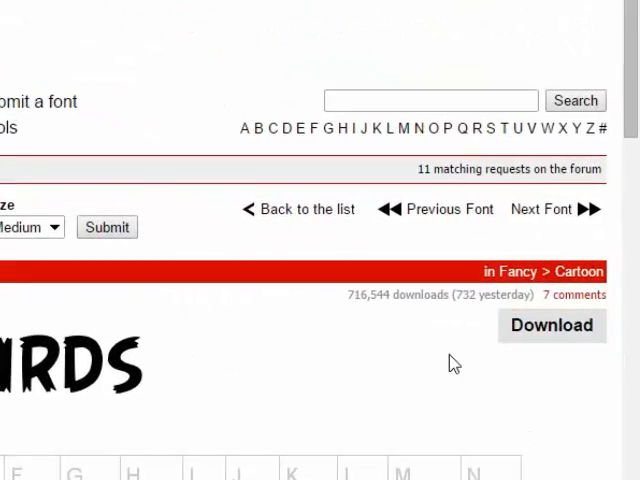
left_click(552, 324)
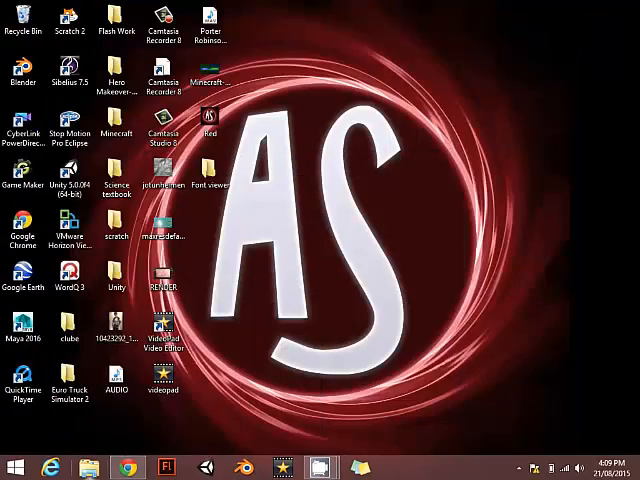
Create a 'fonts' folder in Documents holding the angrybirds-regular font file
left_click(88, 464)
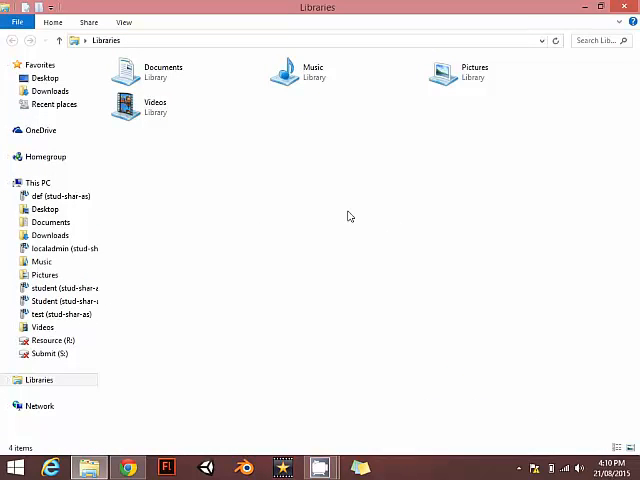
left_click(48, 236)
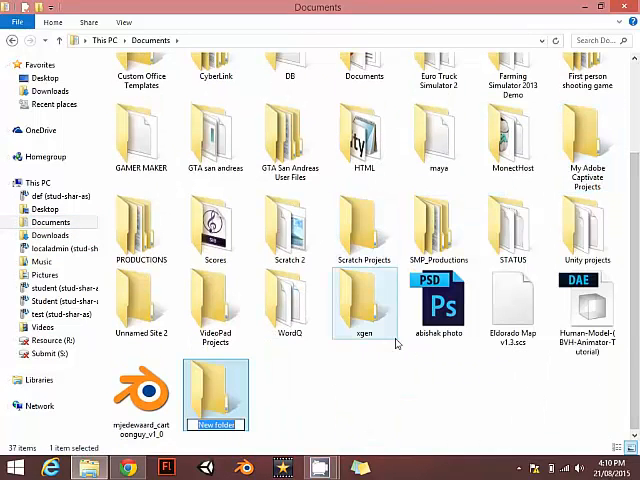
type("fonts")
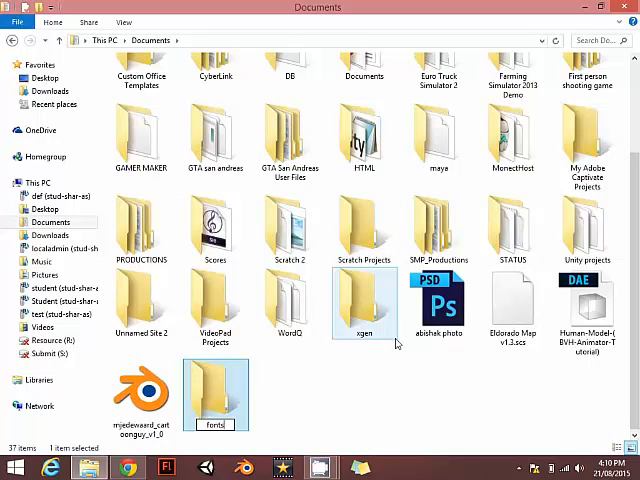
double_click(214, 388)
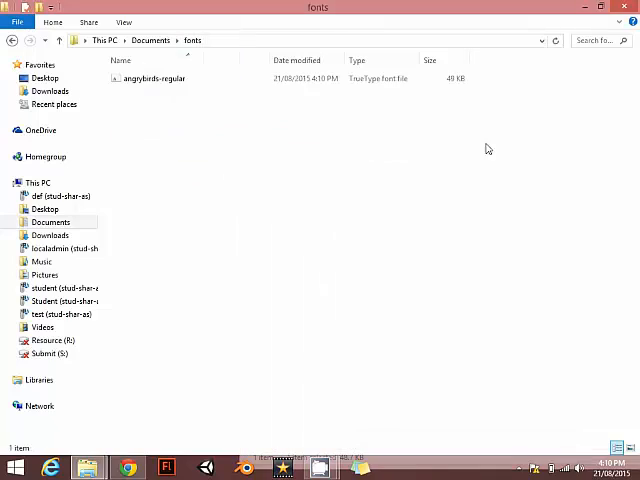
left_click(152, 78)
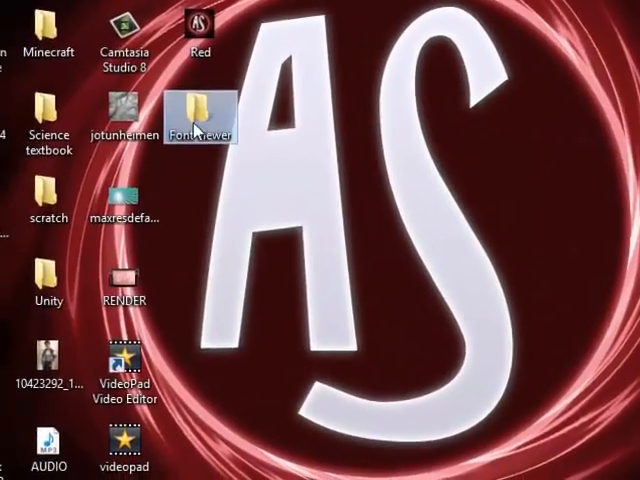
Run FontViewer from the desktop Font viewer folder to list installed fonts
double_click(198, 104)
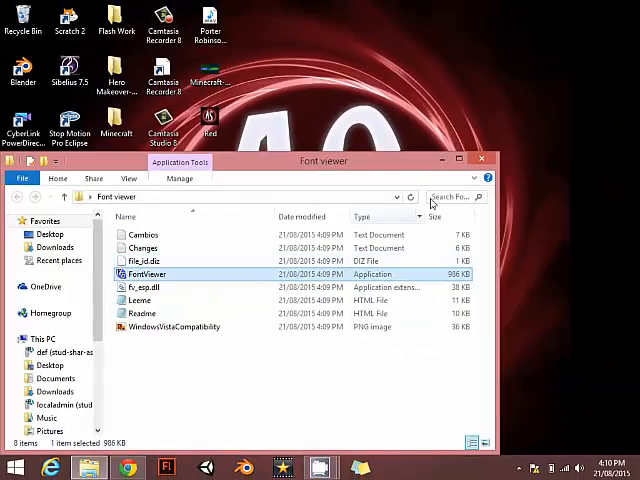
double_click(144, 272)
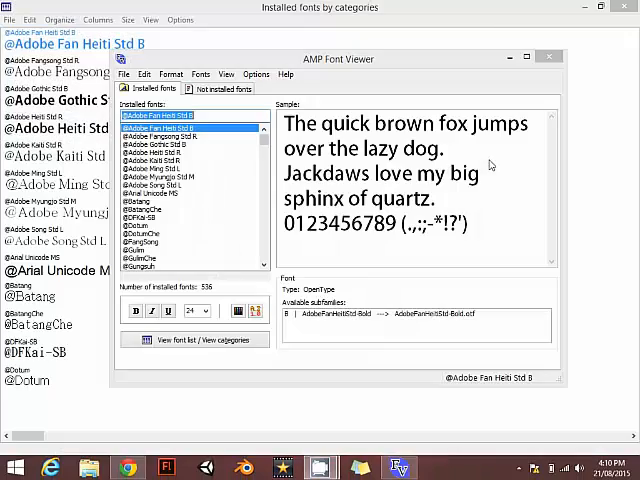
left_click_drag(338, 60, 384, 60)
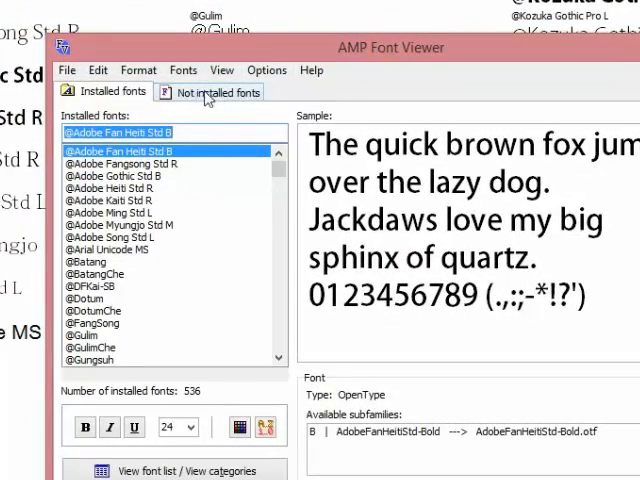
Select angrybirds-regular.ttf under Documents > fonts in the Not installed fonts list
left_click(216, 92)
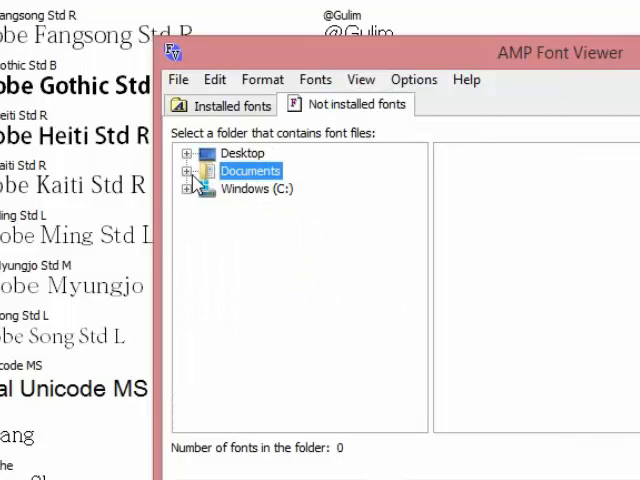
left_click(188, 170)
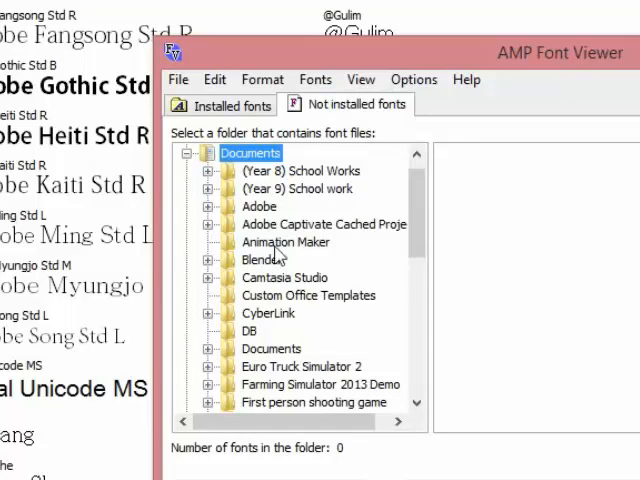
left_click(108, 220)
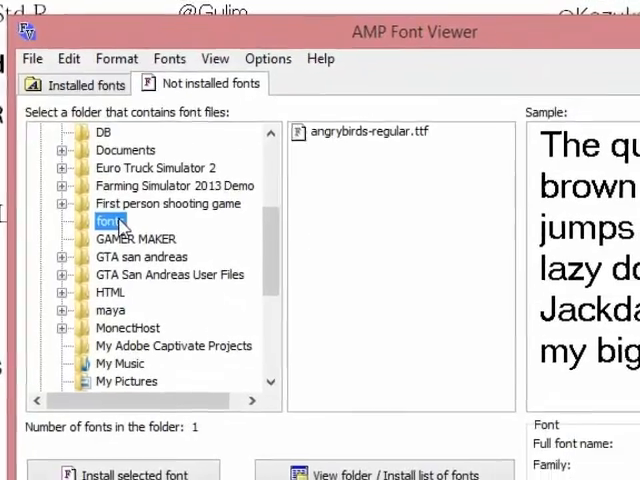
left_click(370, 130)
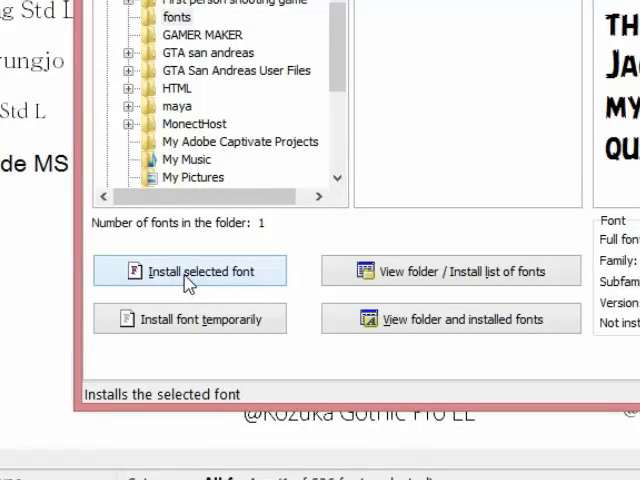
Install AngryBirds Regular temporarily after the permanent install fails with access denied
left_click(190, 272)
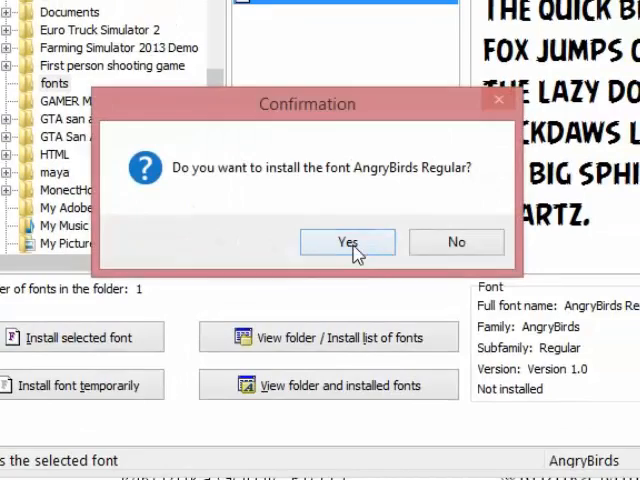
left_click(348, 242)
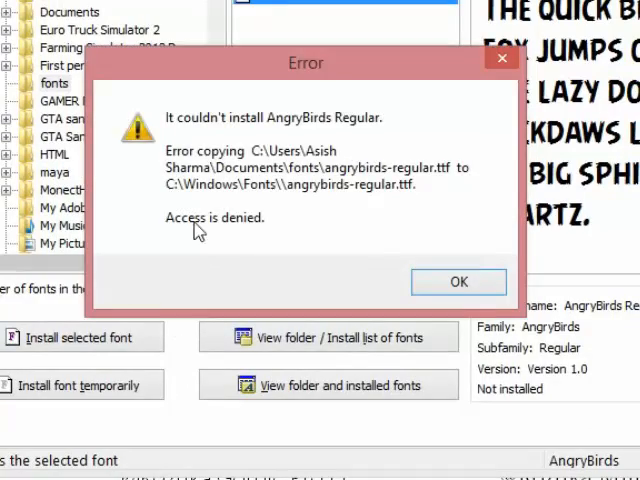
left_click(458, 280)
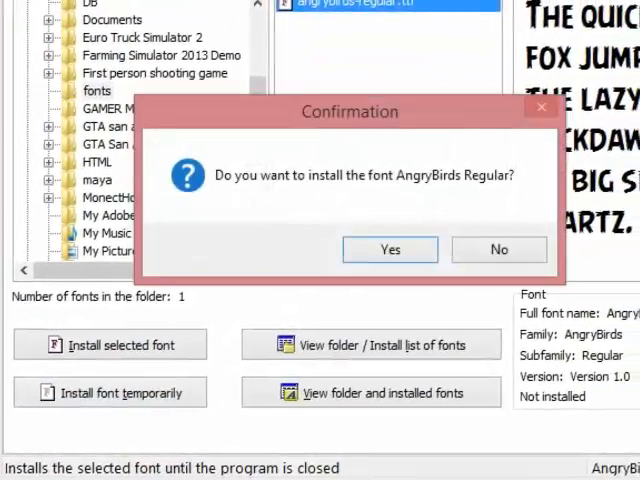
left_click(388, 250)
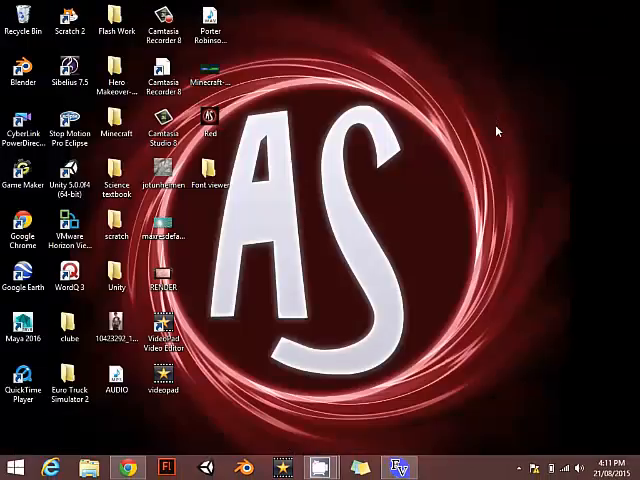
left_click(10, 464)
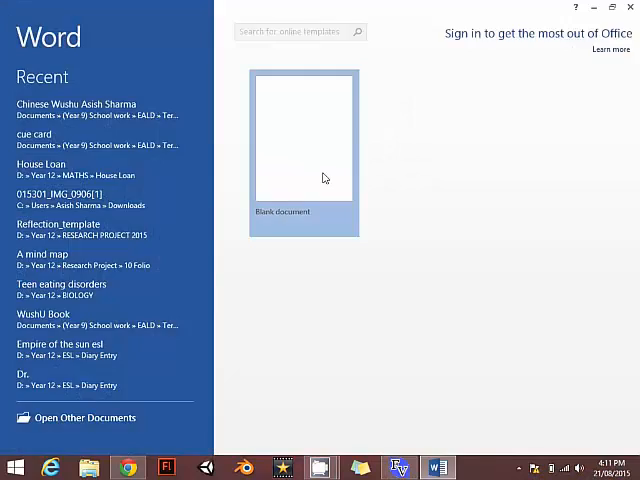
left_click(304, 136)
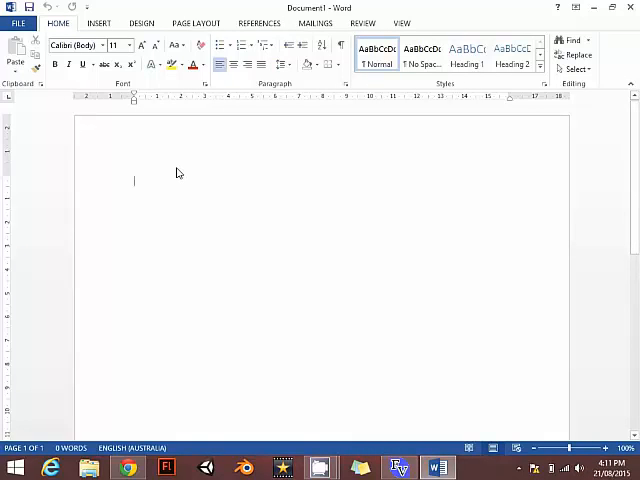
type("Abishak")
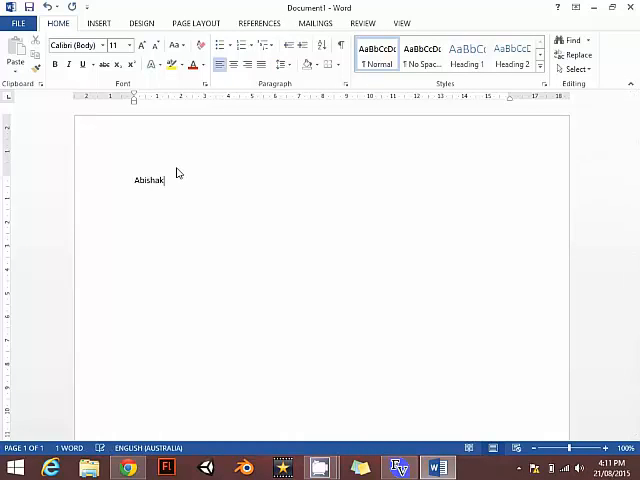
type("Sharma")
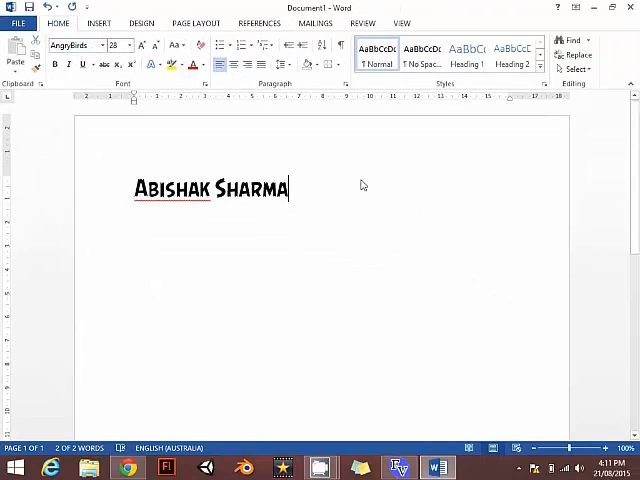
left_click(144, 48)
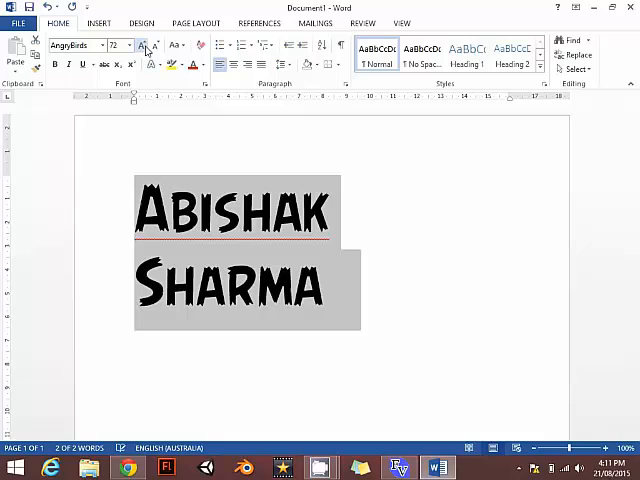
left_click(144, 44)
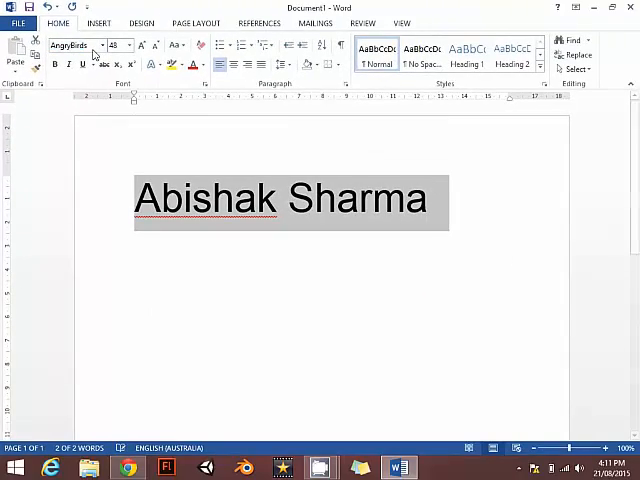
Close Word, discarding the unsaved name document
left_click(312, 200)
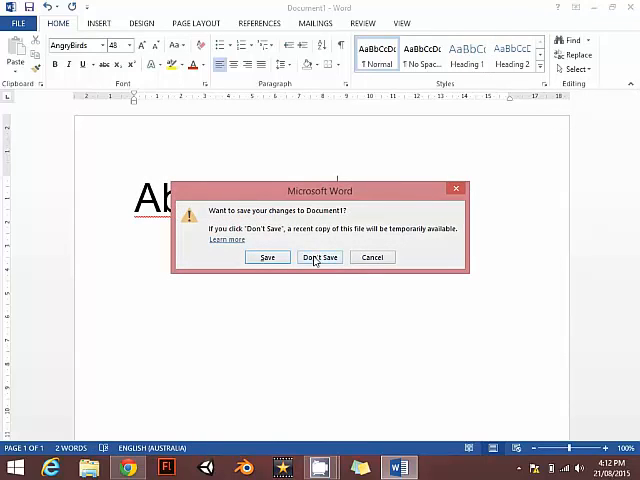
left_click(320, 256)
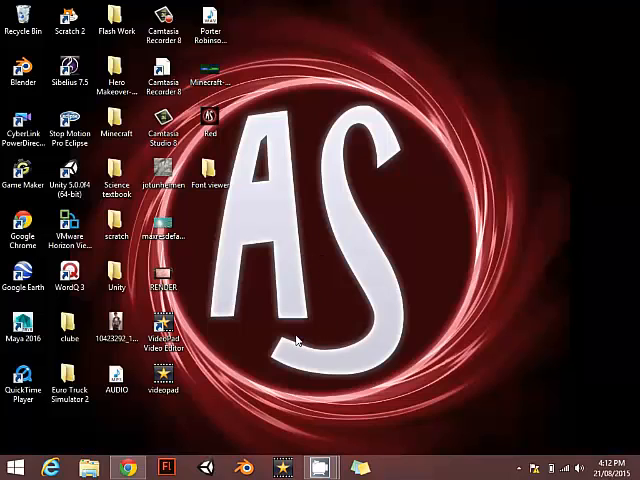
mouse_move(288, 306)
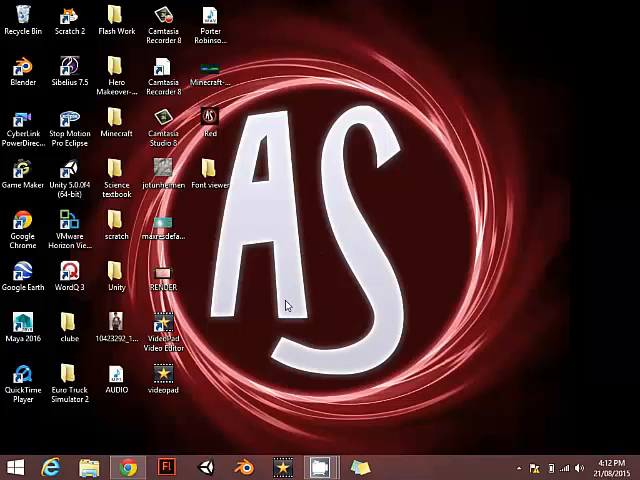